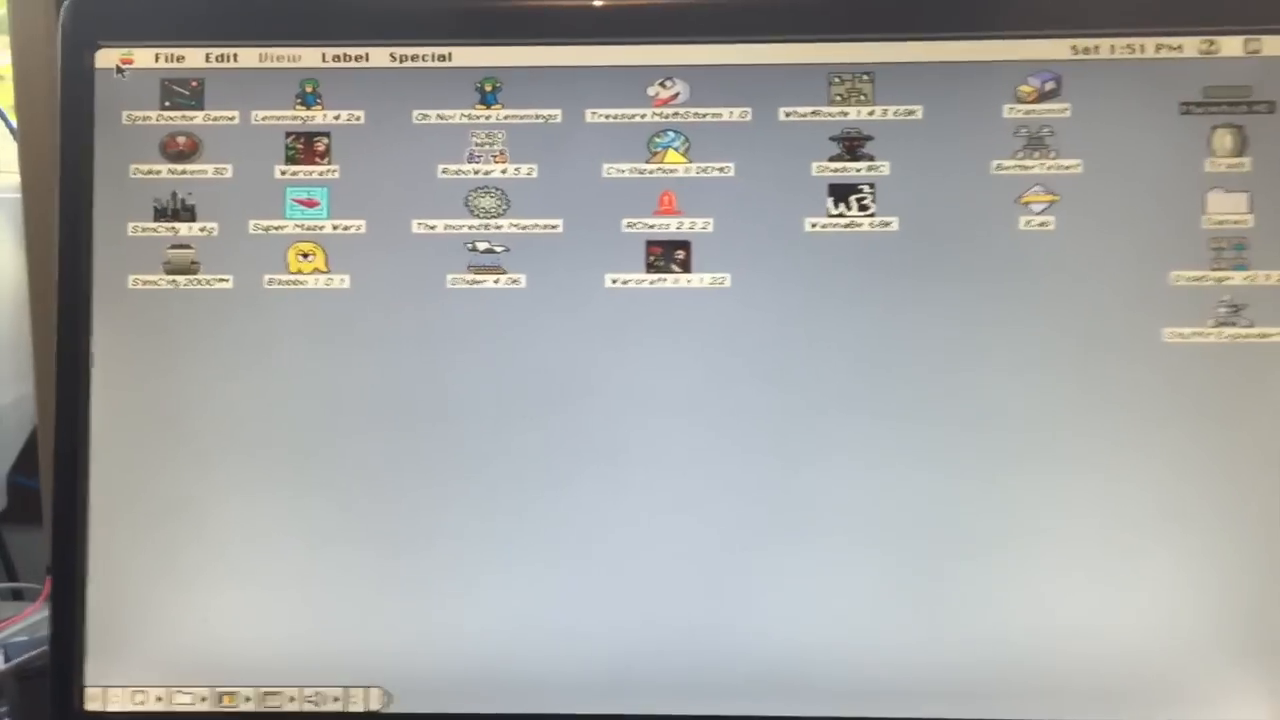
- Launch Transmit from the Apple menu's recent applications
click(130, 57)
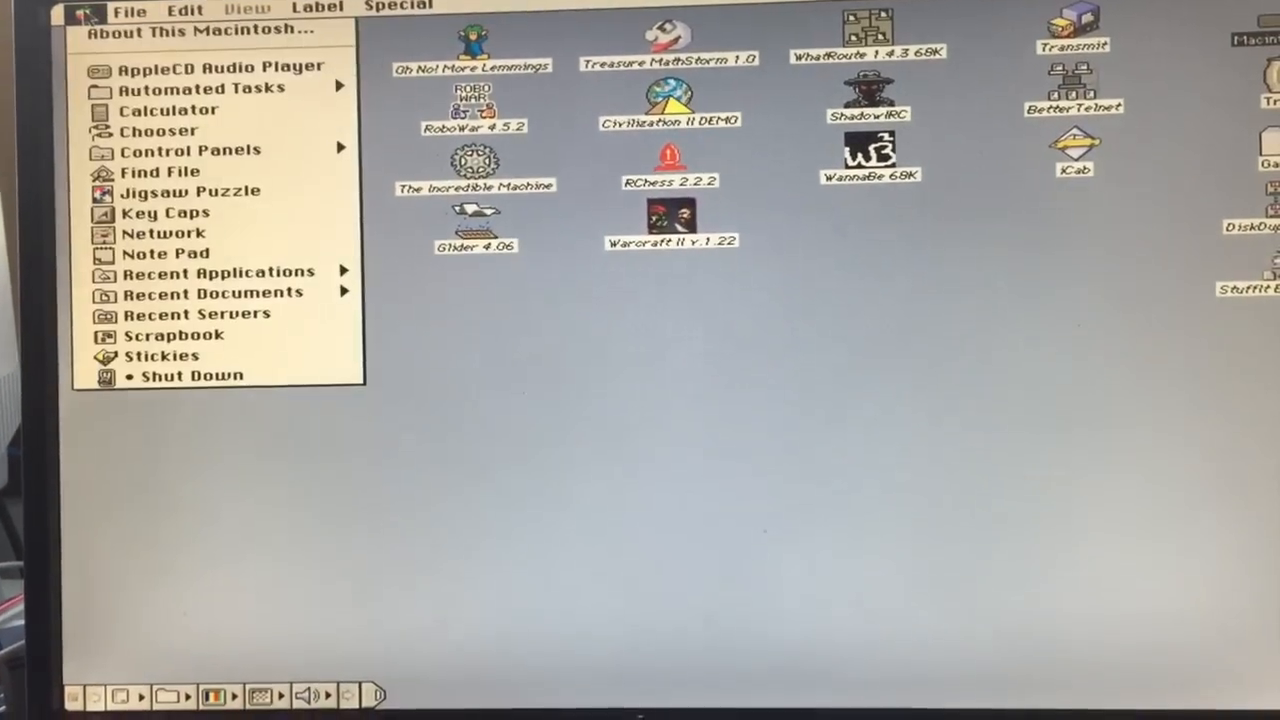
click(206, 30)
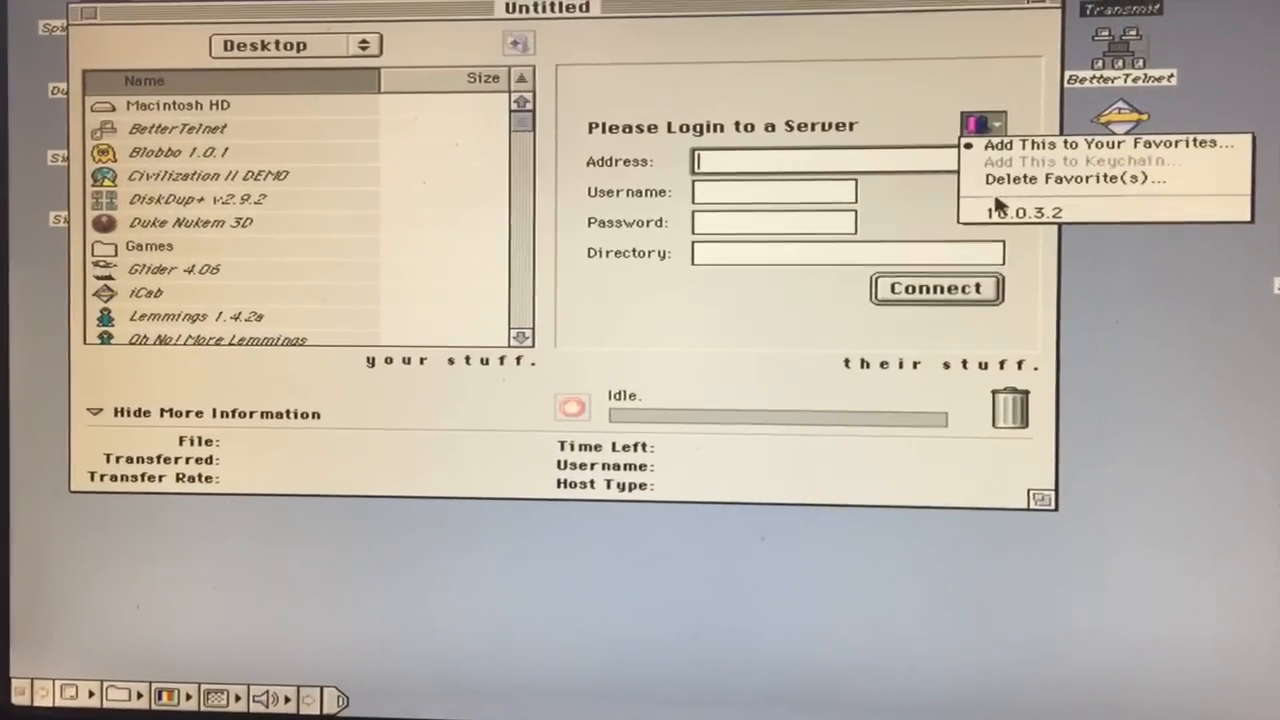
- Connect to the saved 10.0.3.2 server favorite and select Macintosh HD locally
click(1020, 212)
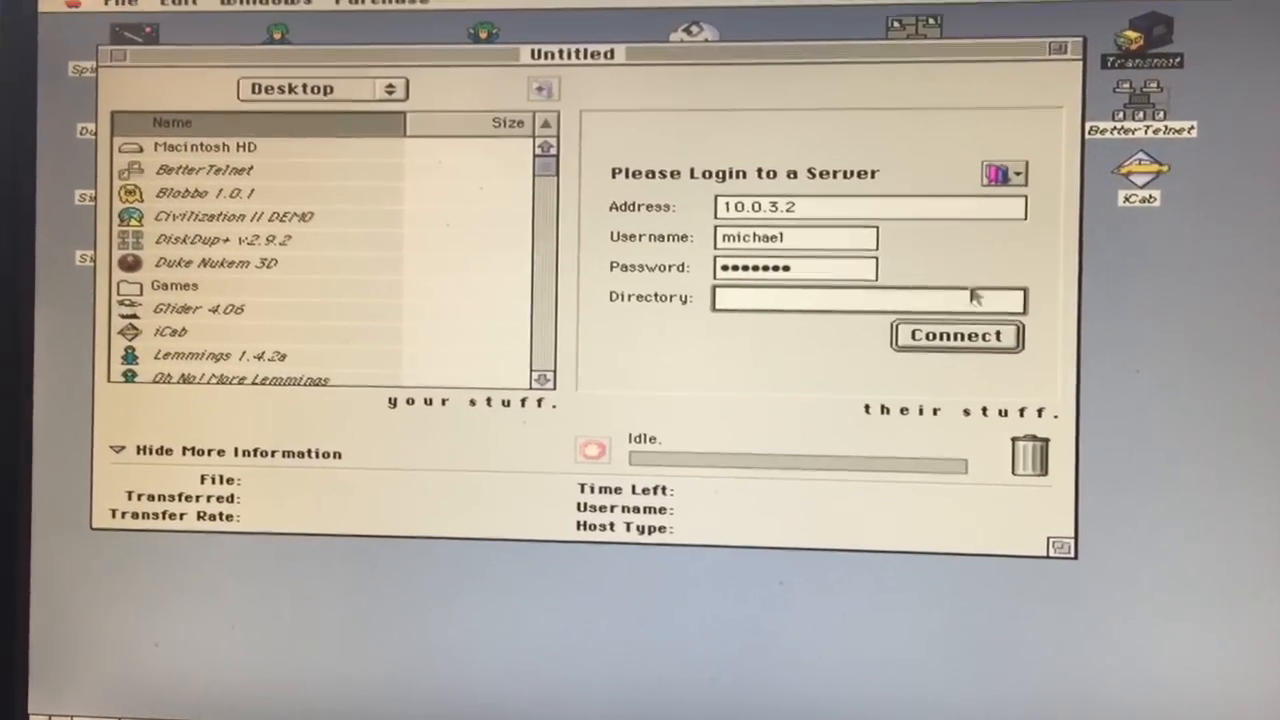
click(956, 336)
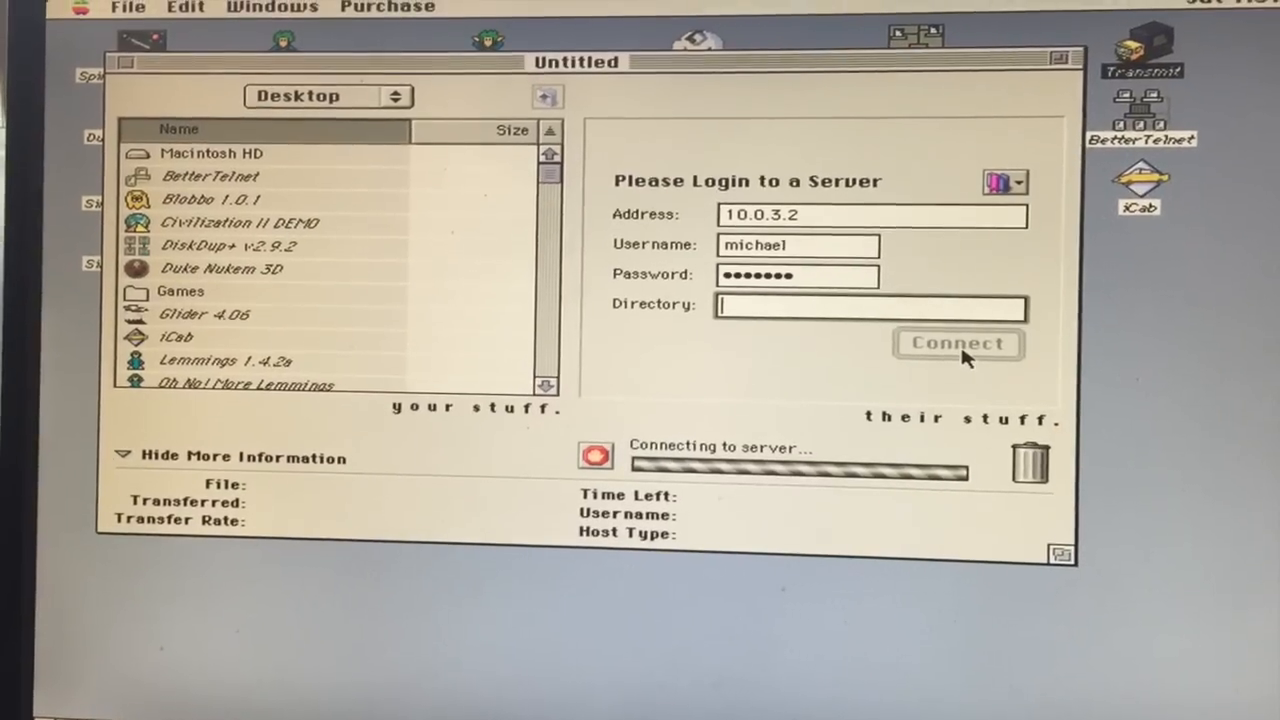
click(957, 343)
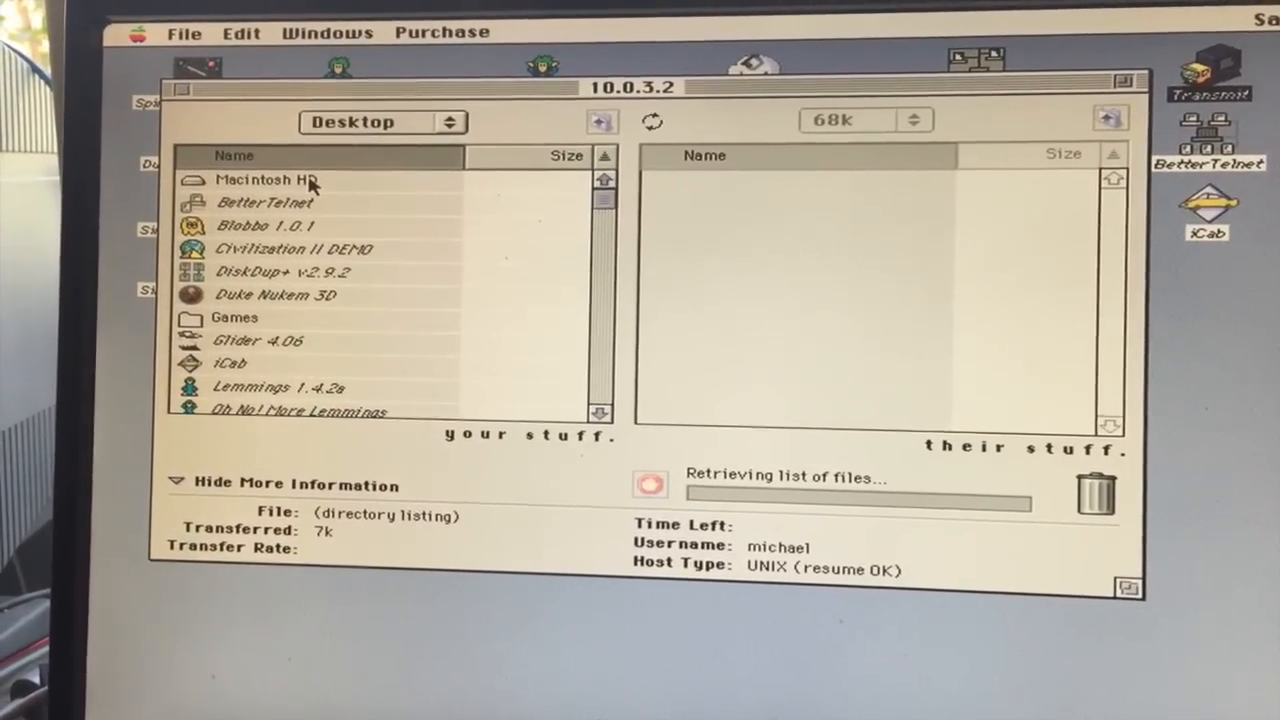
click(262, 180)
text(/join #)
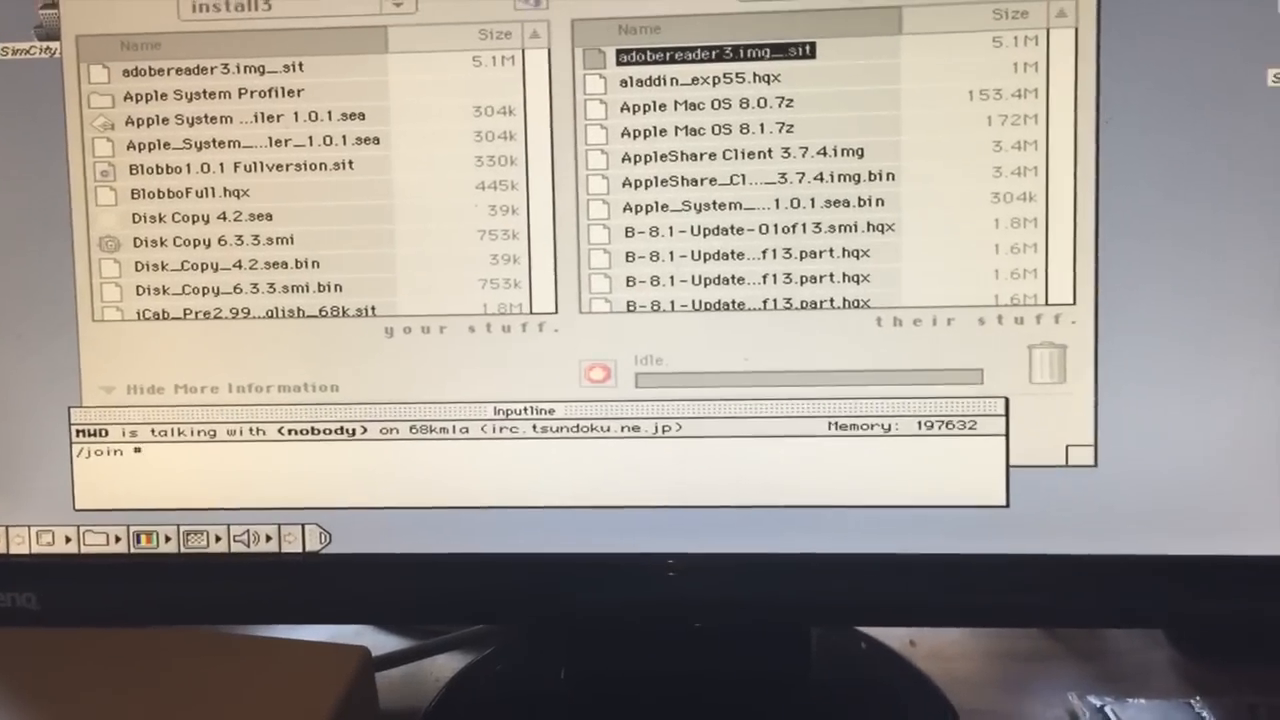
- Send the typed /join command to enter the 68kmla chat channel
key(Return)
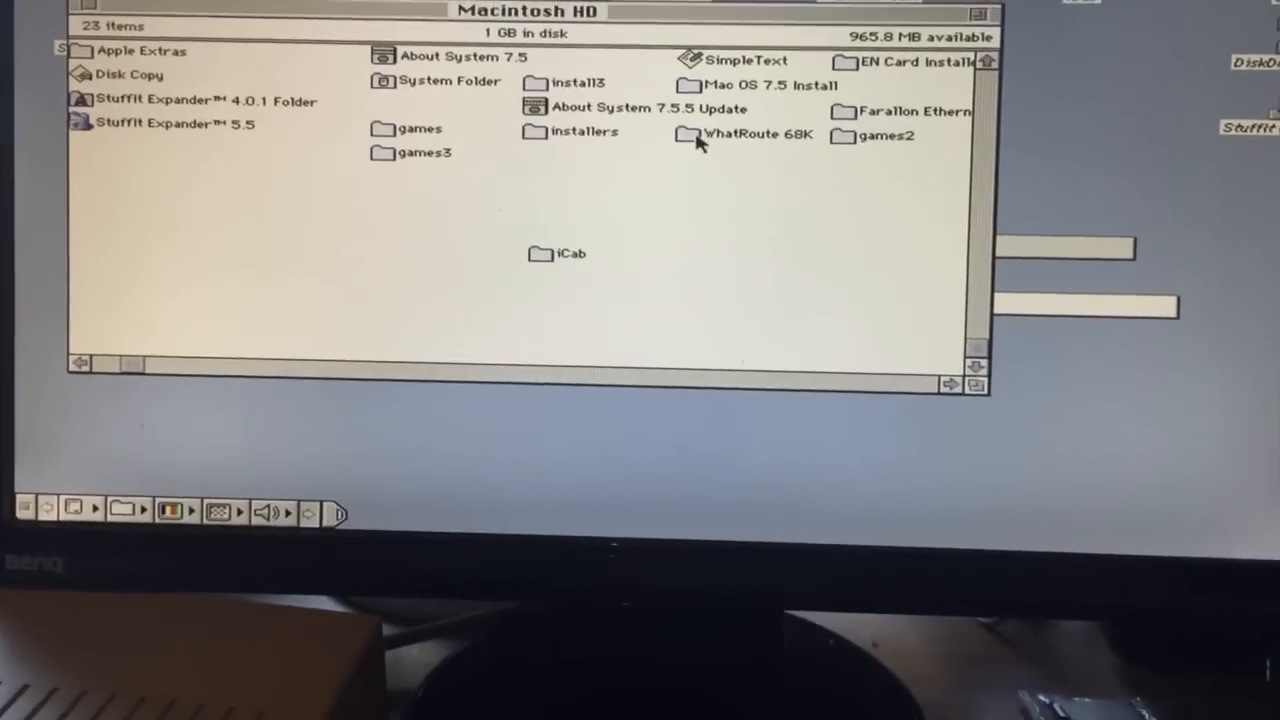
- Open install3 and try opening adobereader3.img_.sit, hitting an application-not-found error
double_click(585, 131)
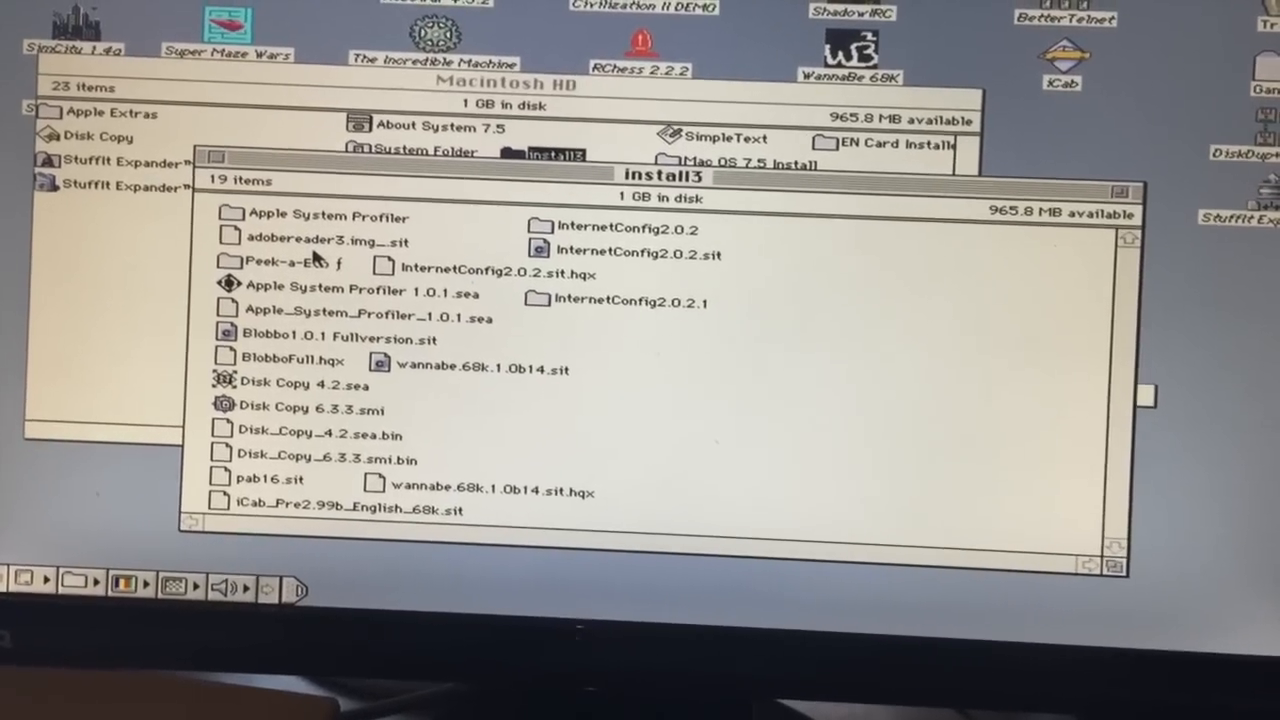
click(310, 241)
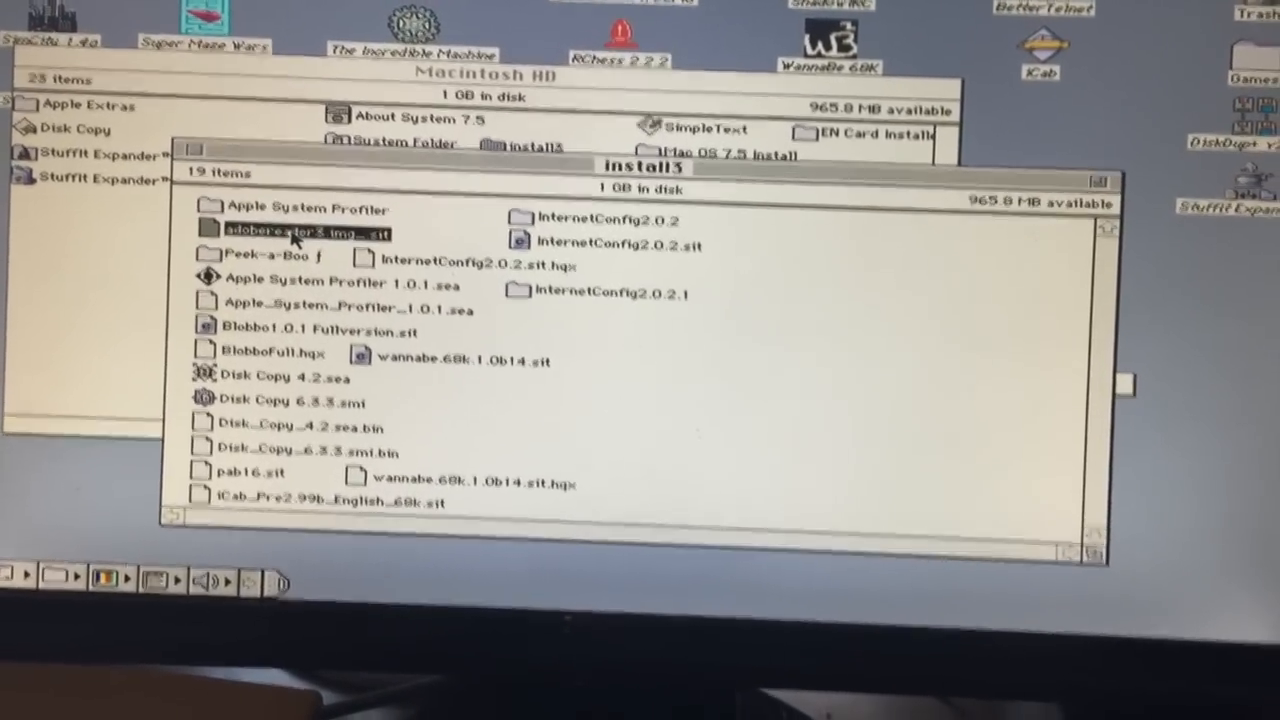
double_click(294, 232)
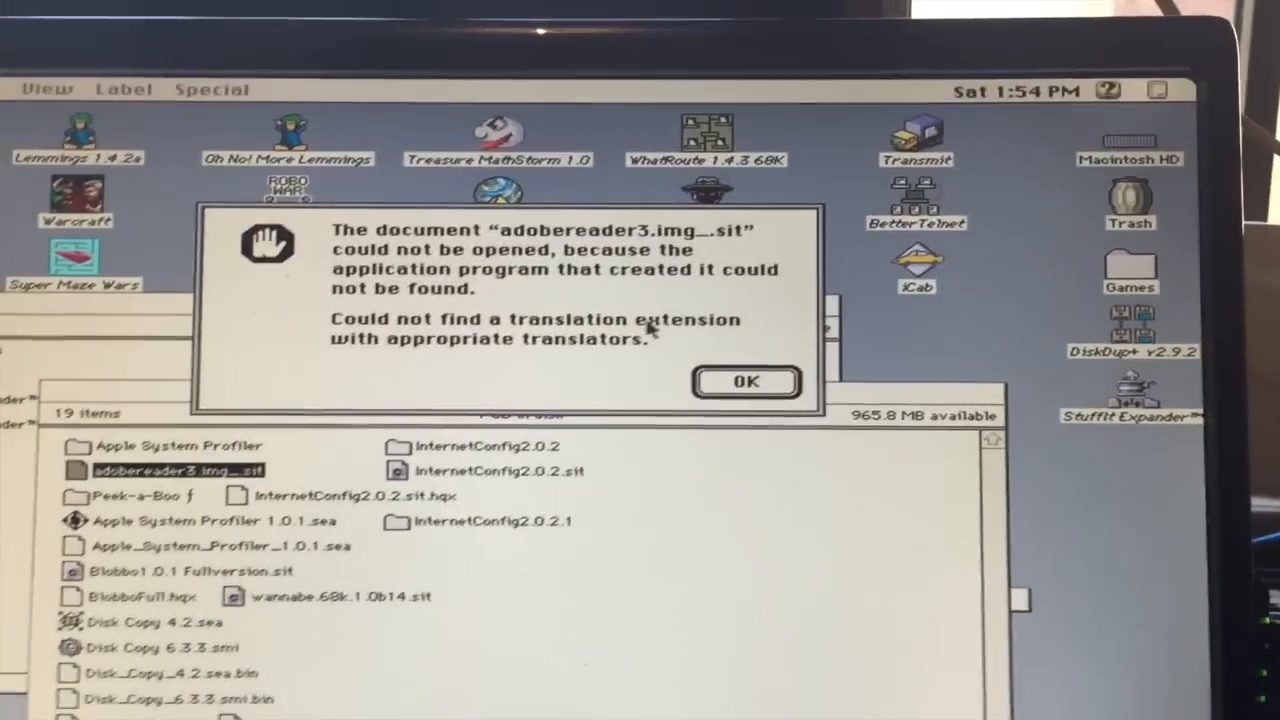
- Dismiss the alert and expand adobereader3.img_.sit from Macintosh HD > install3
click(745, 381)
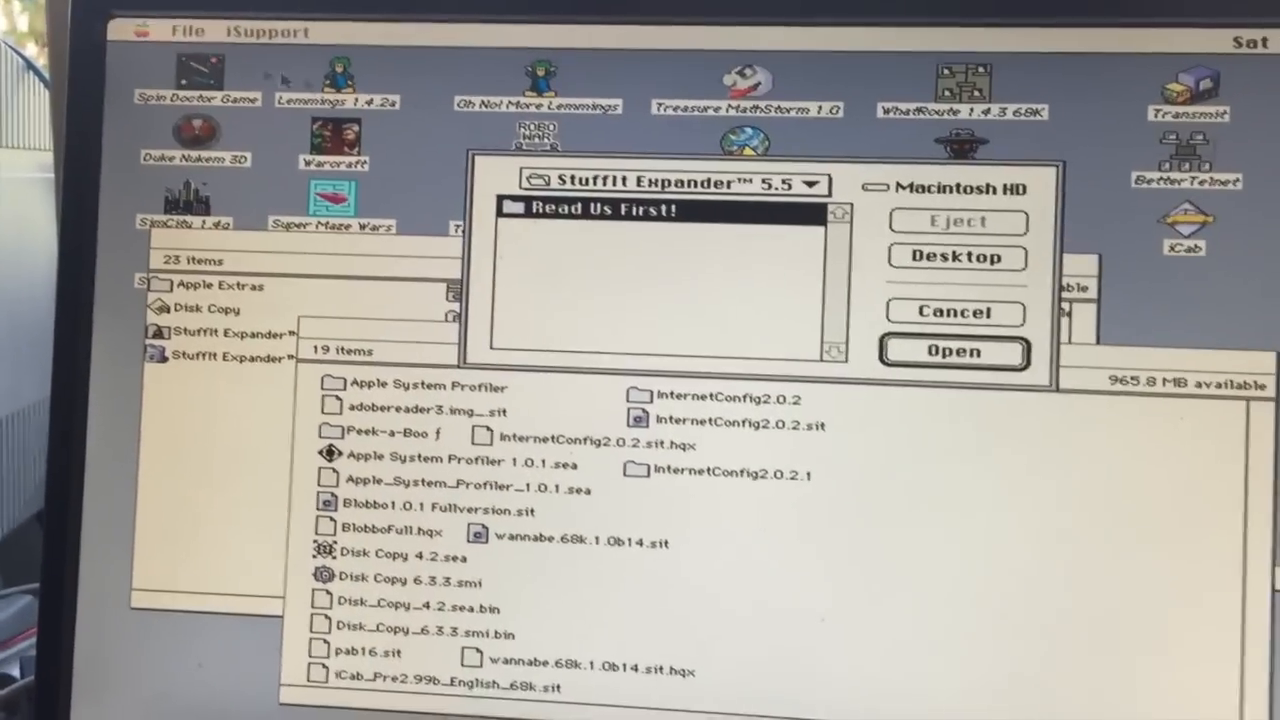
click(672, 183)
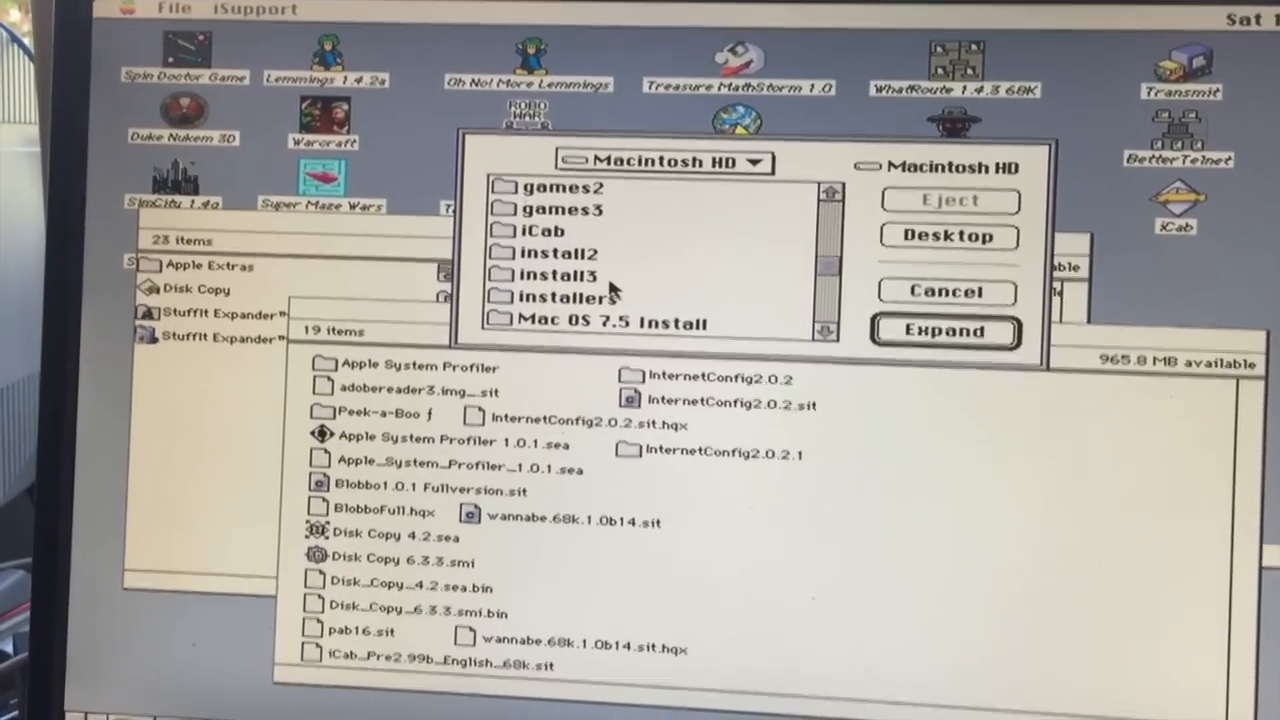
double_click(558, 274)
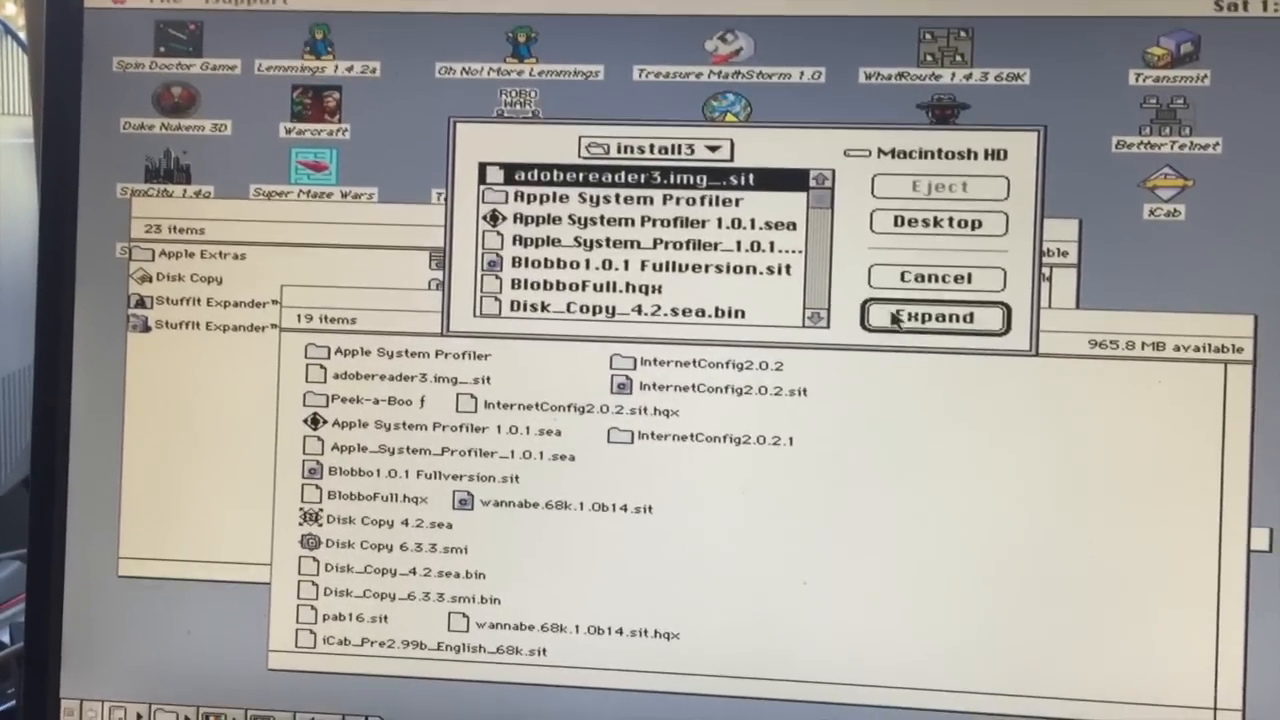
click(934, 317)
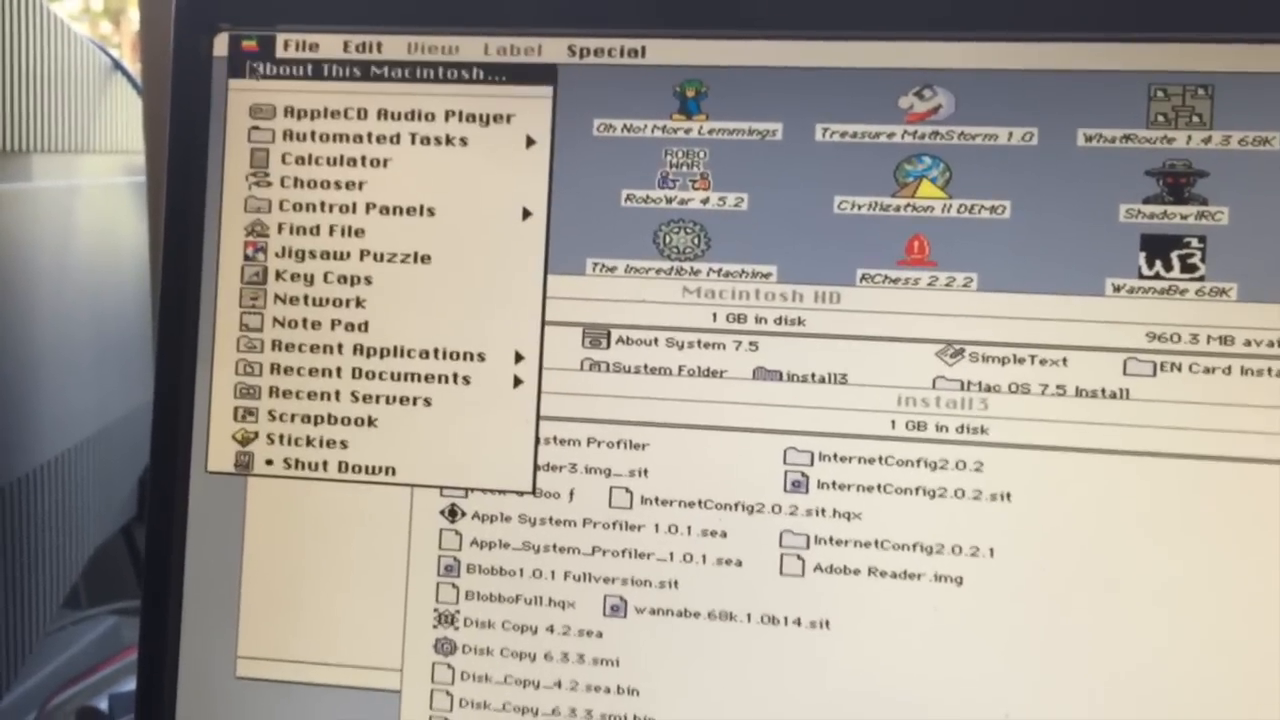
- Show About This Macintosh to check memory usage
click(357, 70)
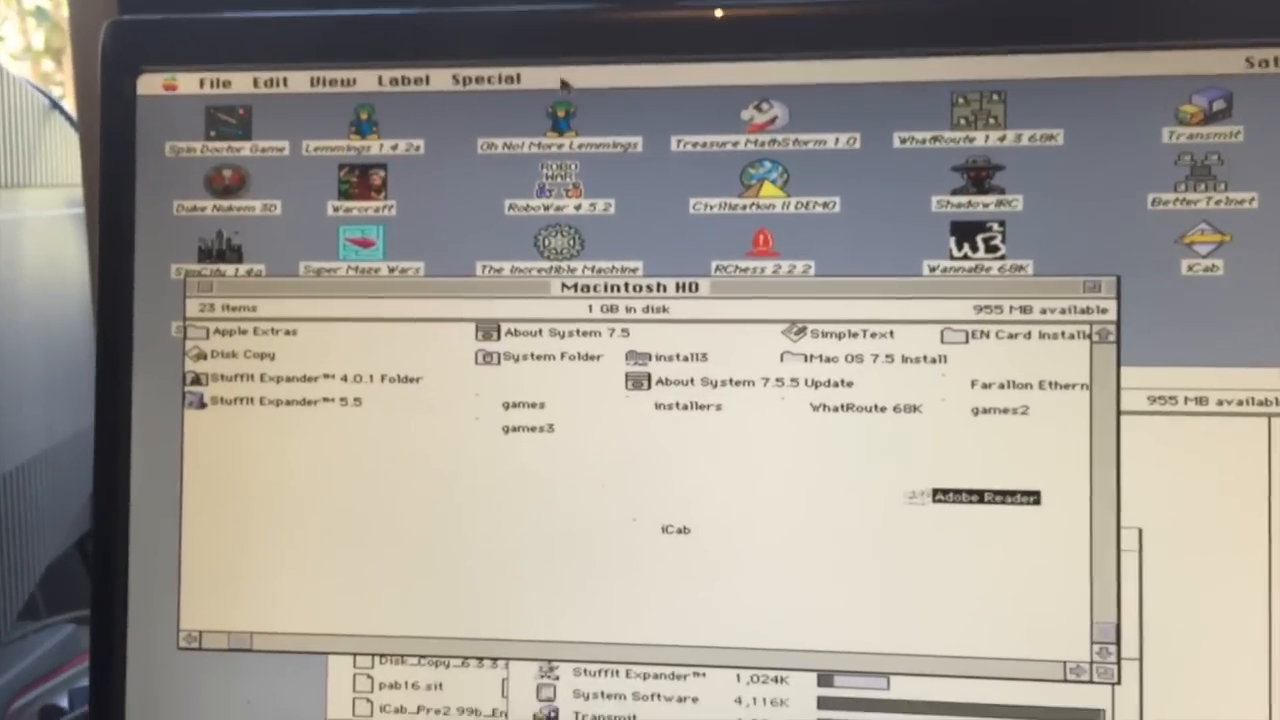
- List Macintosh HD by name and scroll to the Adobe Reader folder
click(325, 79)
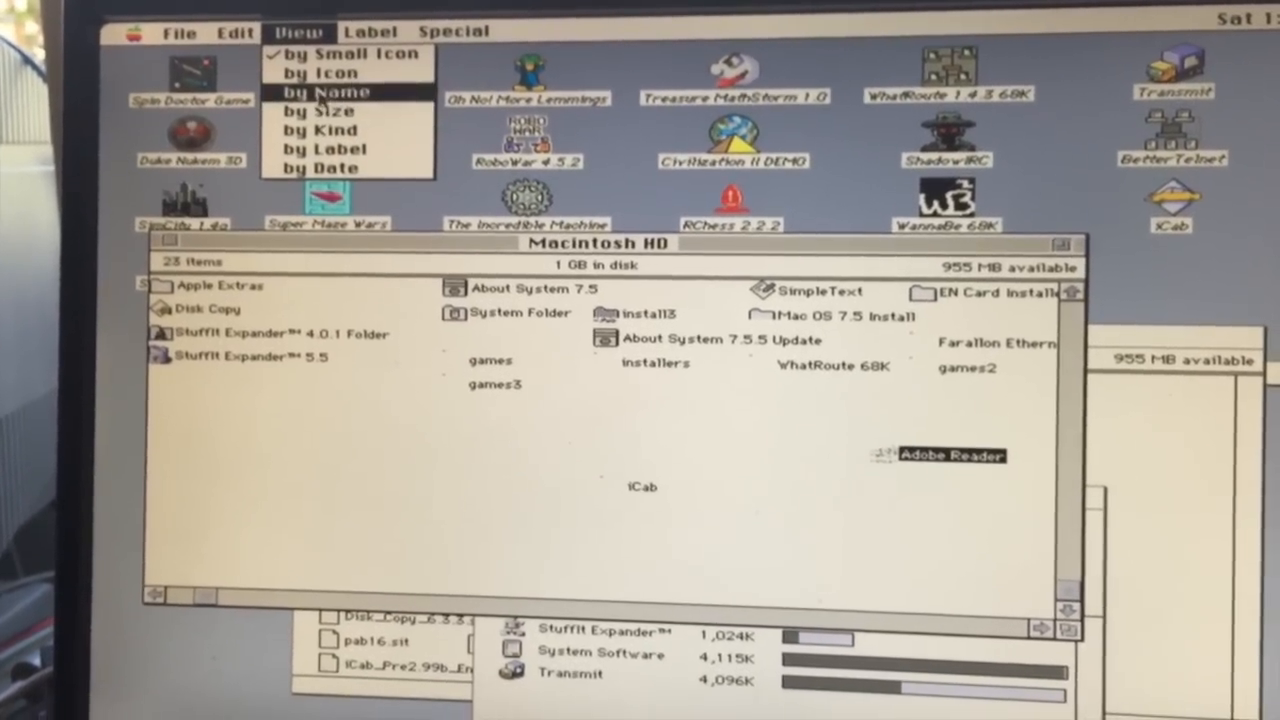
click(316, 91)
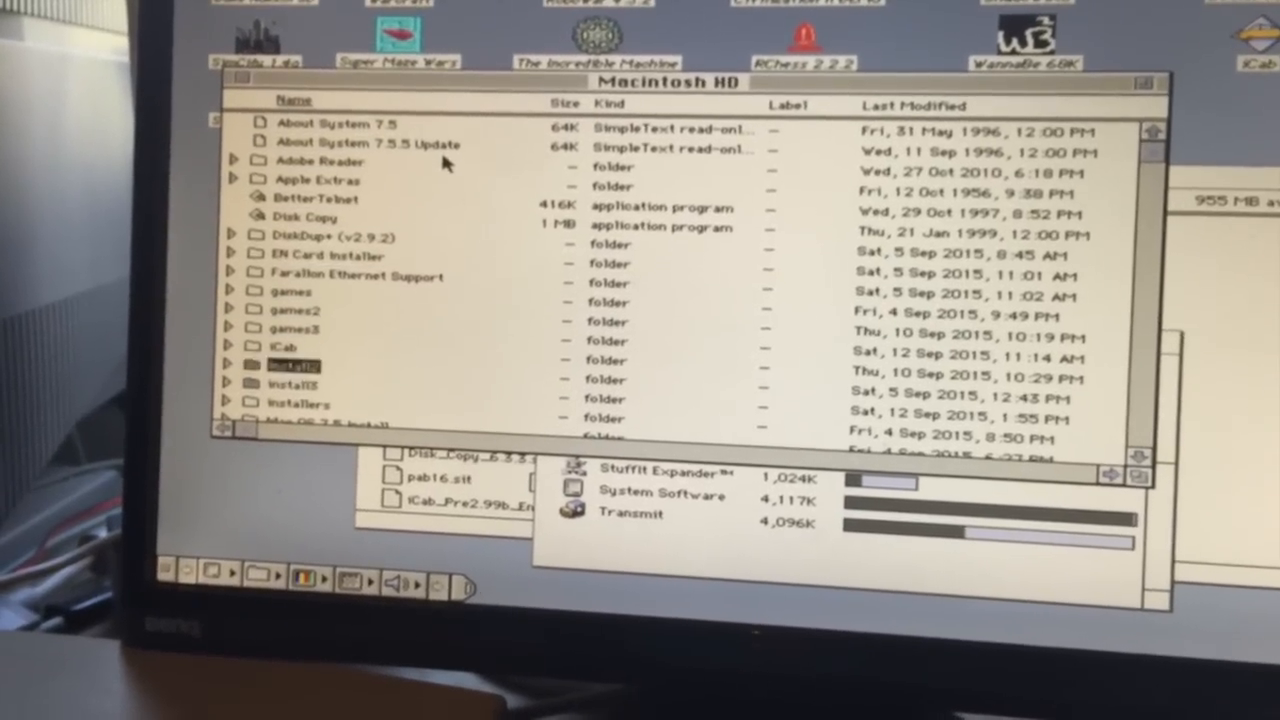
scroll(down, 3)
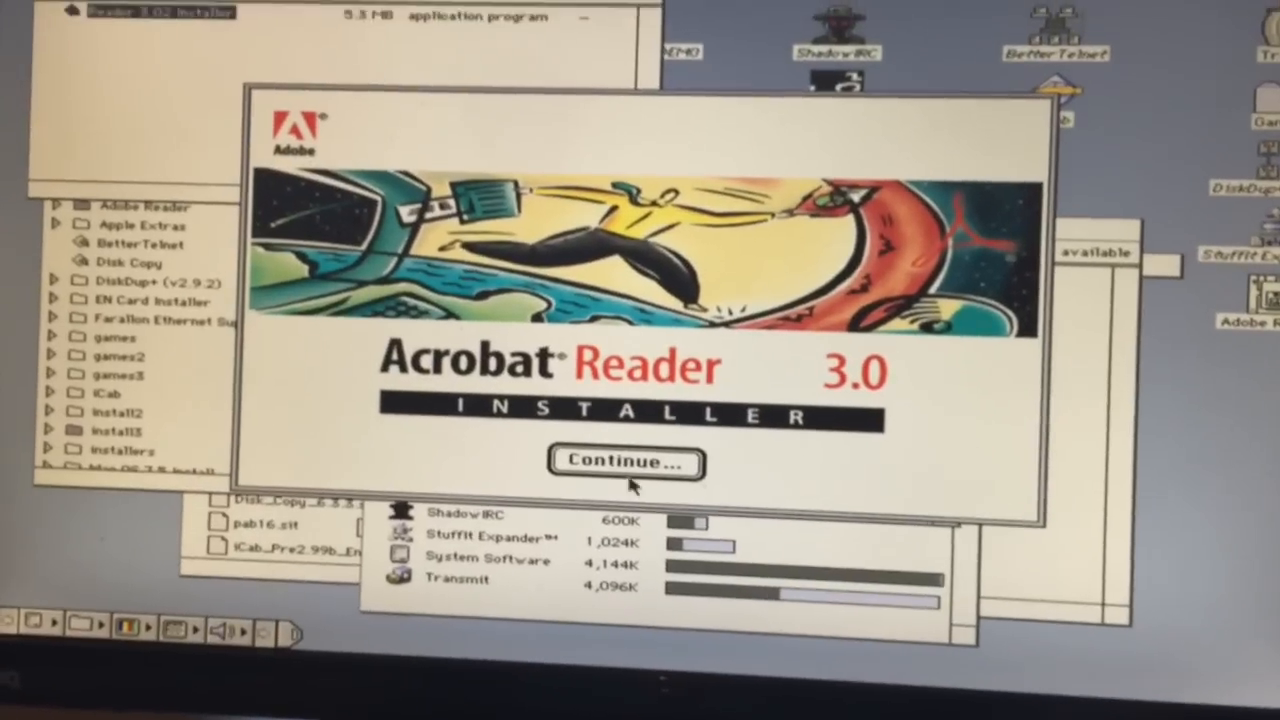
- Pass the welcome screen, accept the license, and install Acrobat Reader onto Macintosh HD
click(625, 462)
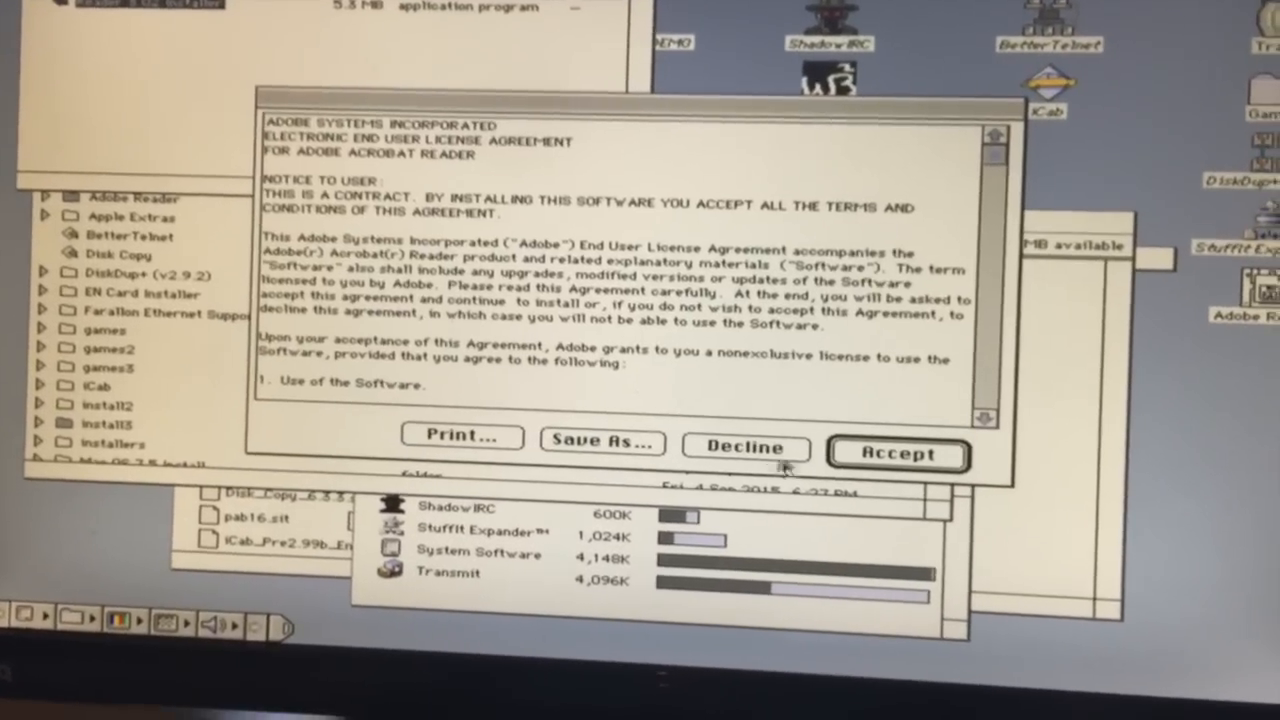
click(897, 454)
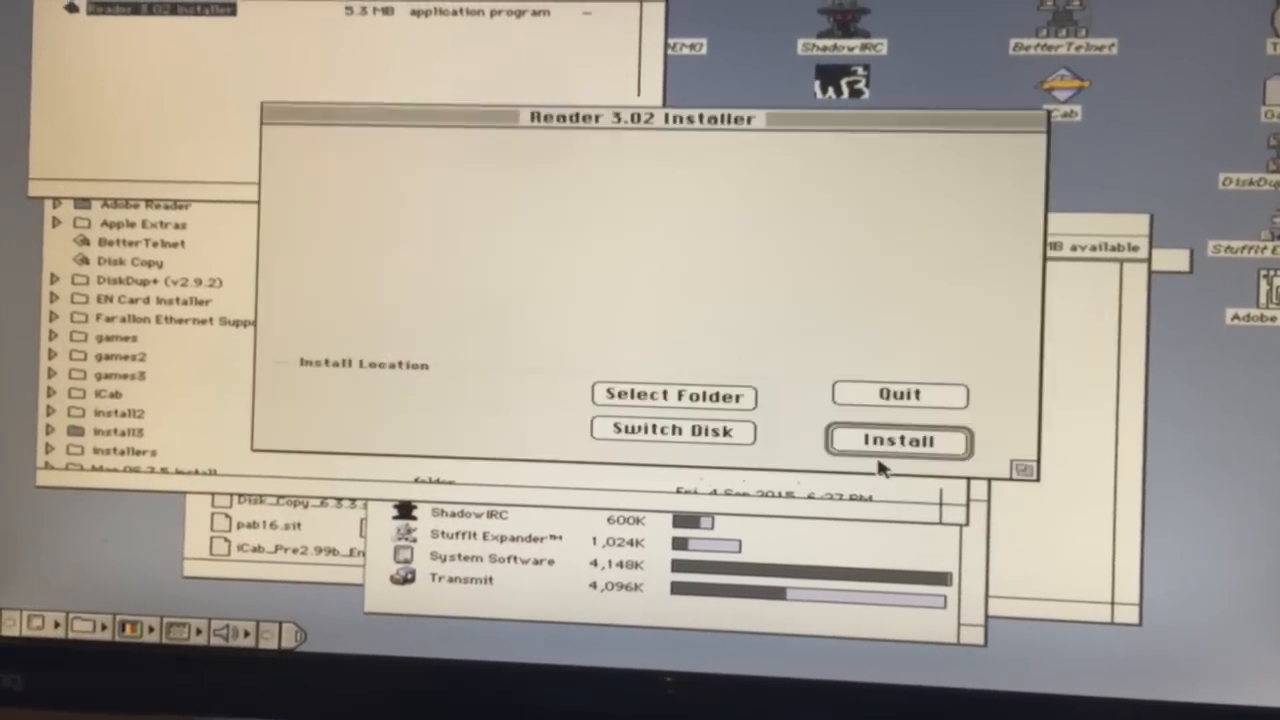
click(897, 442)
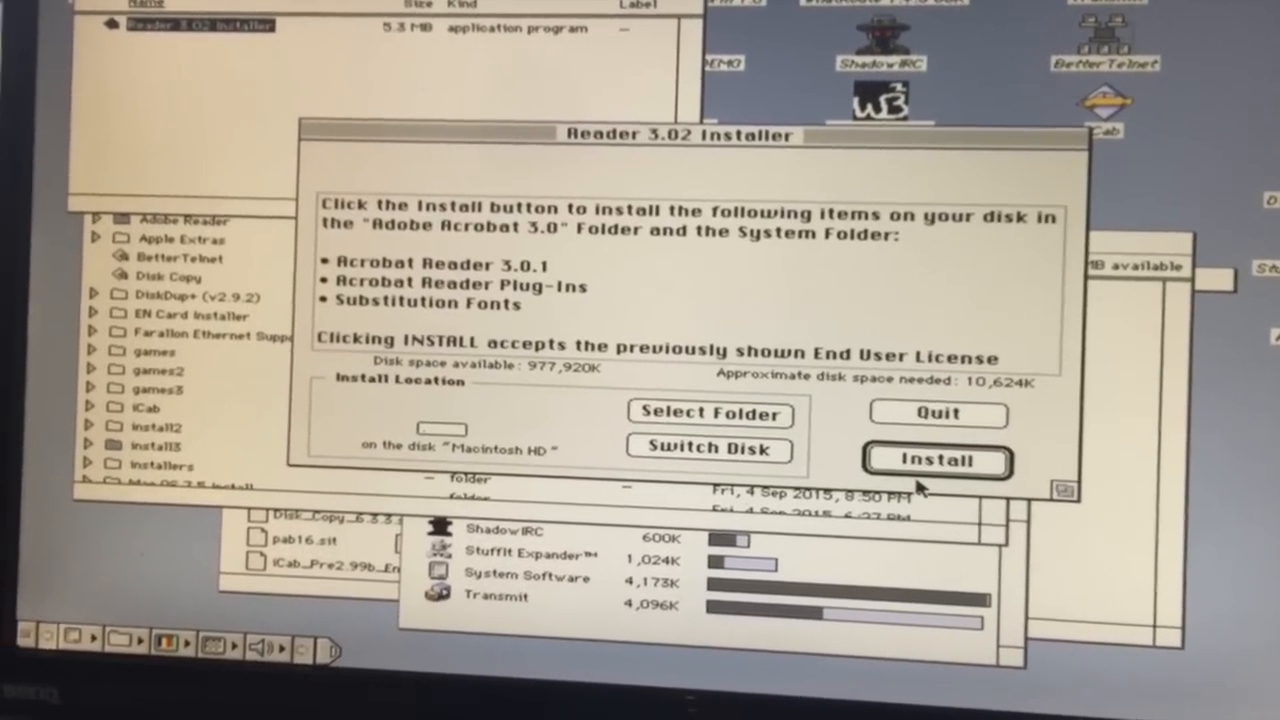
click(936, 460)
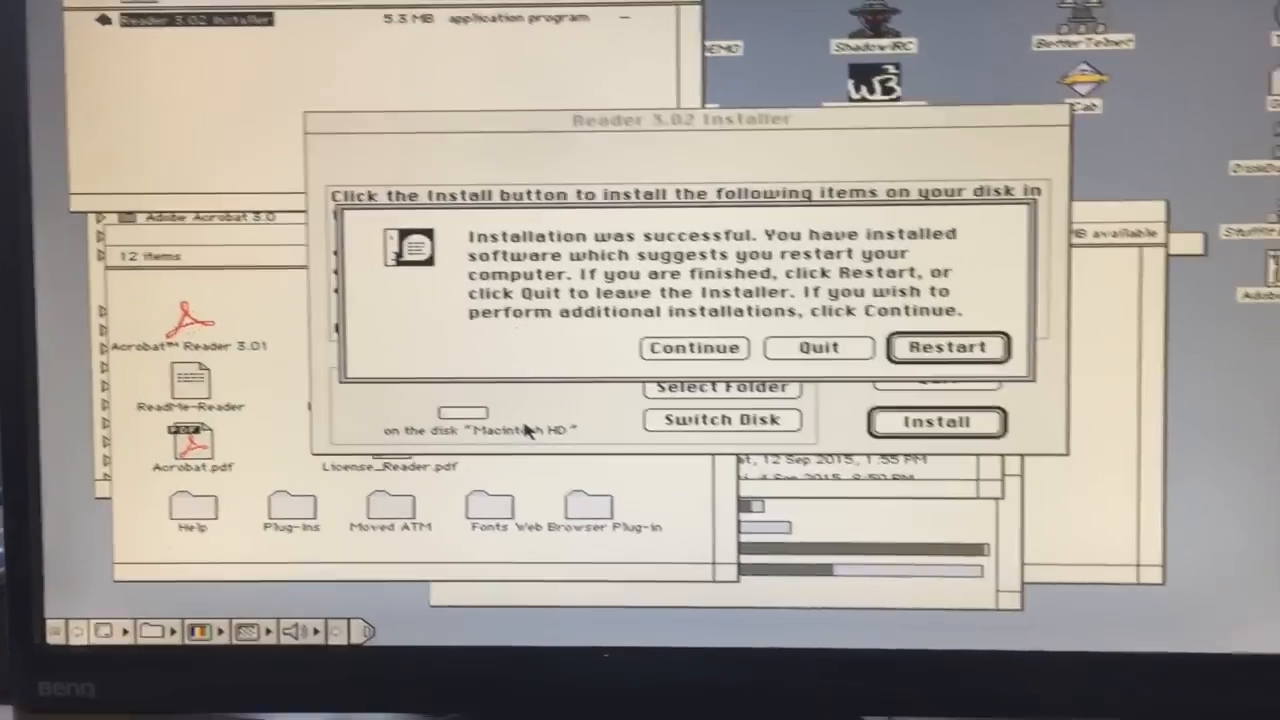
- Quit the installer from the installation-successful dialog
click(818, 348)
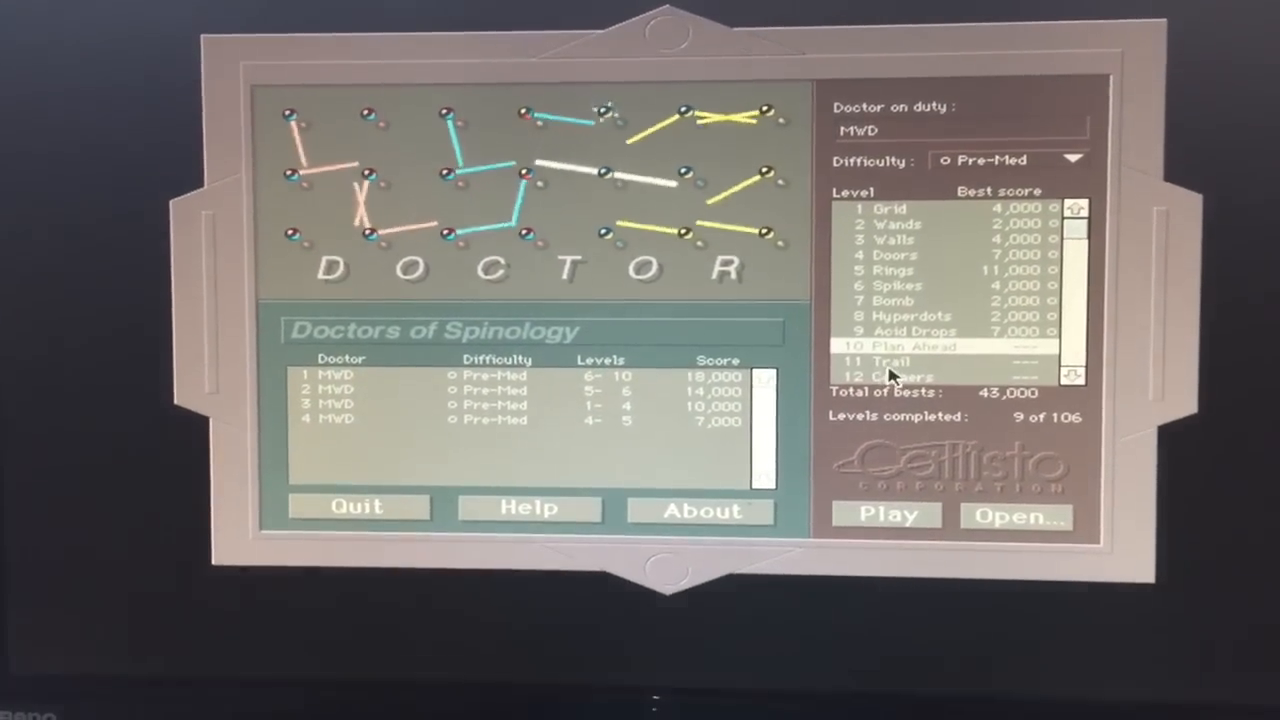
click(886, 514)
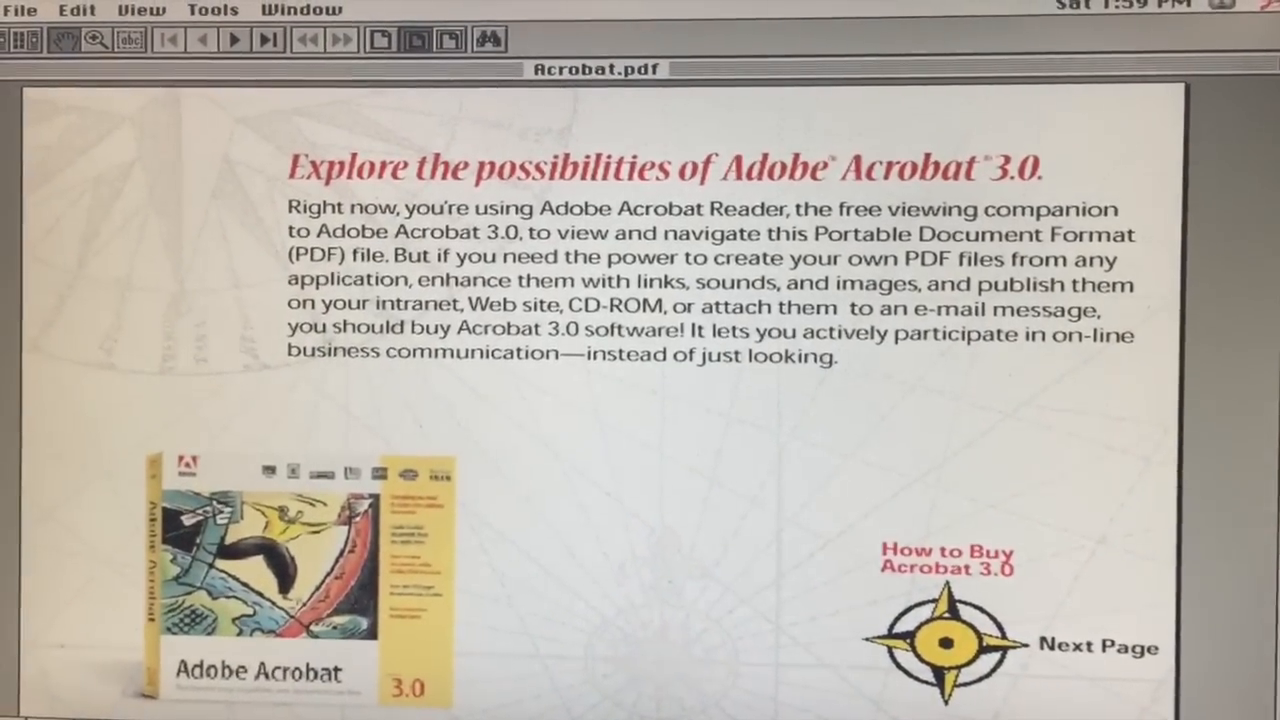
- Advance to the 'Take a quick tour of Acrobat 3.0' page, then open the File menu
click(946, 640)
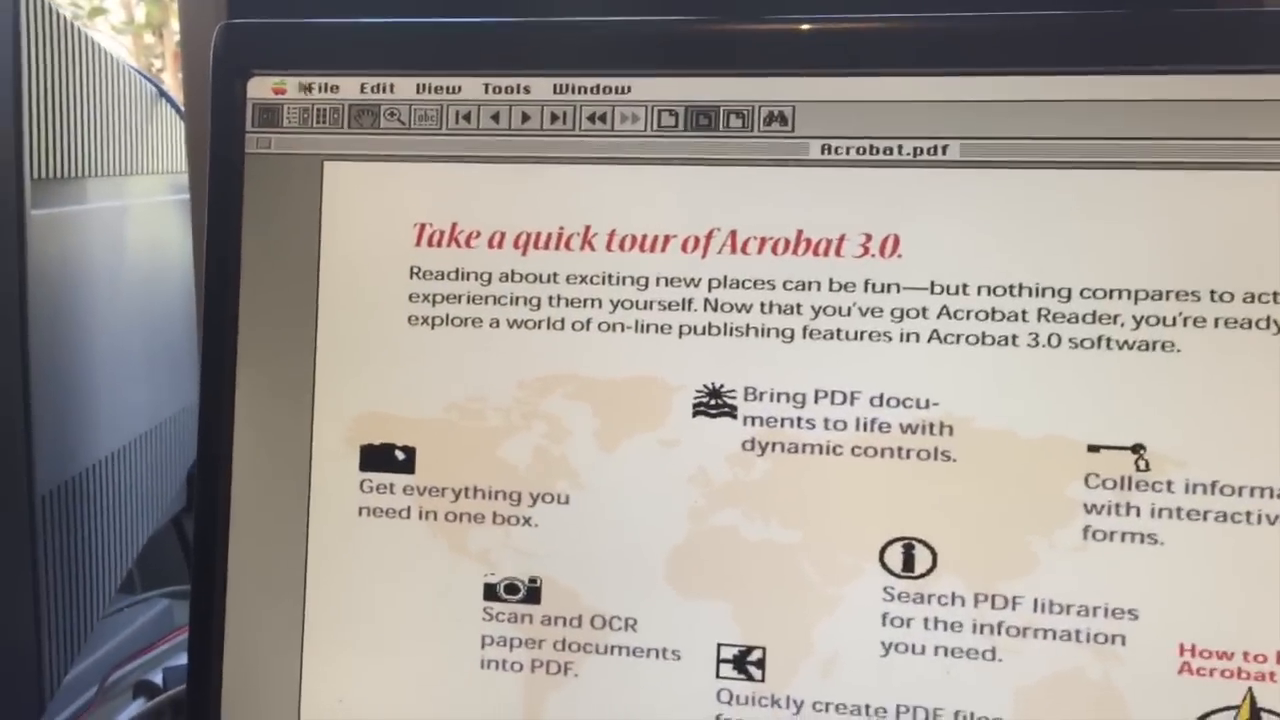
click(317, 88)
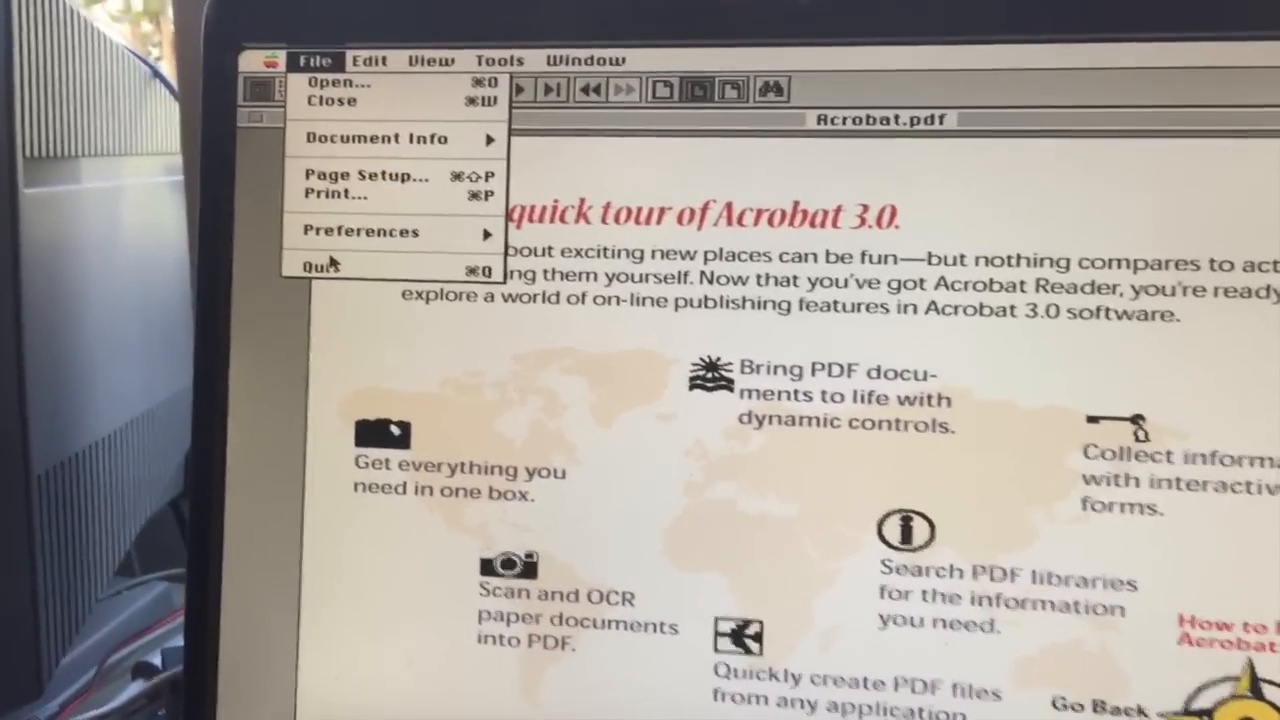